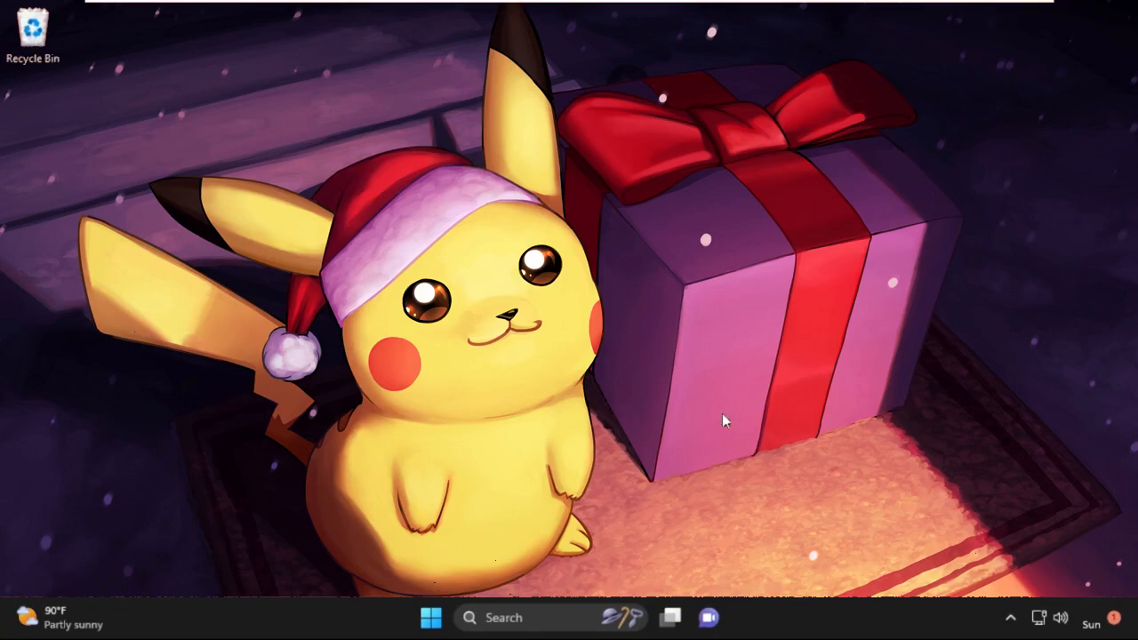
- Launch Task Manager from the taskbar's right-click menu
right_click(774, 614)
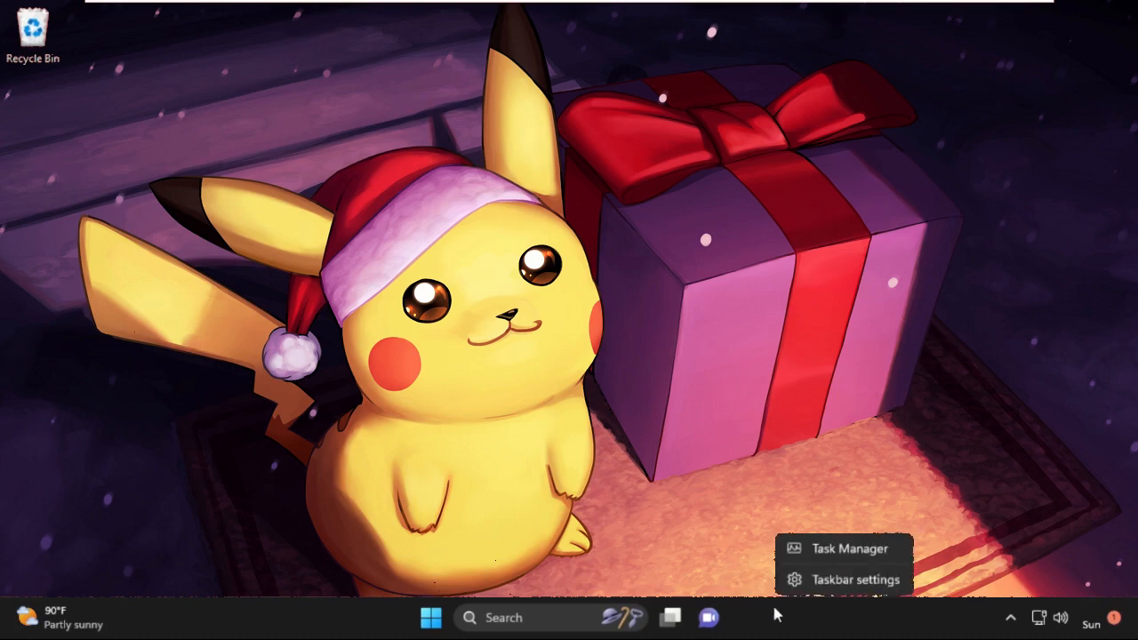
mouse_move(849, 549)
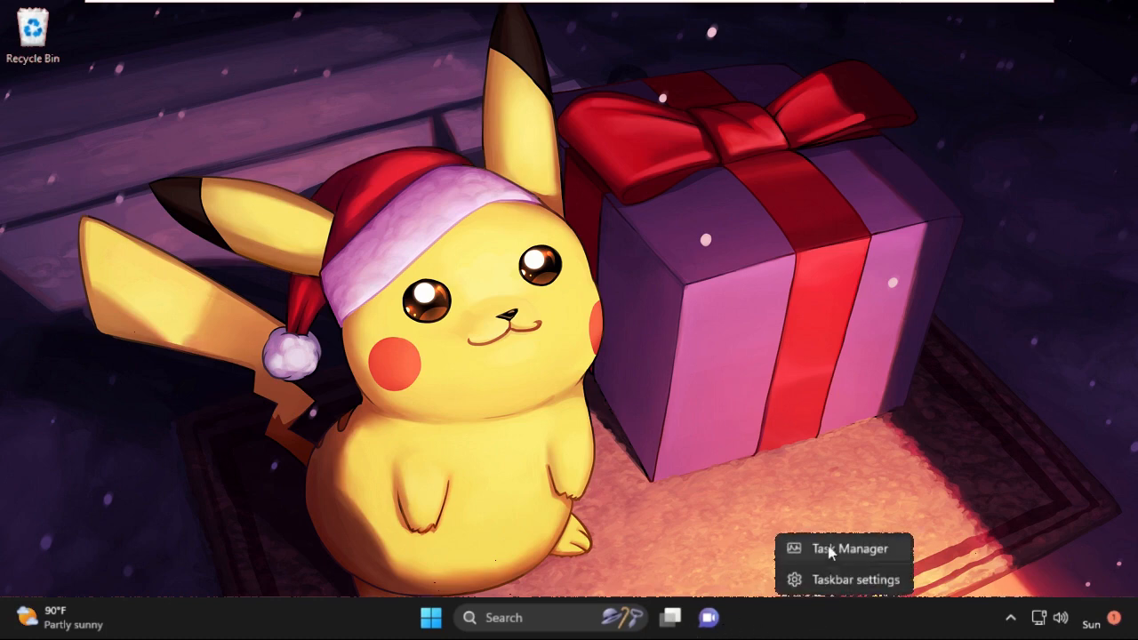
click(850, 547)
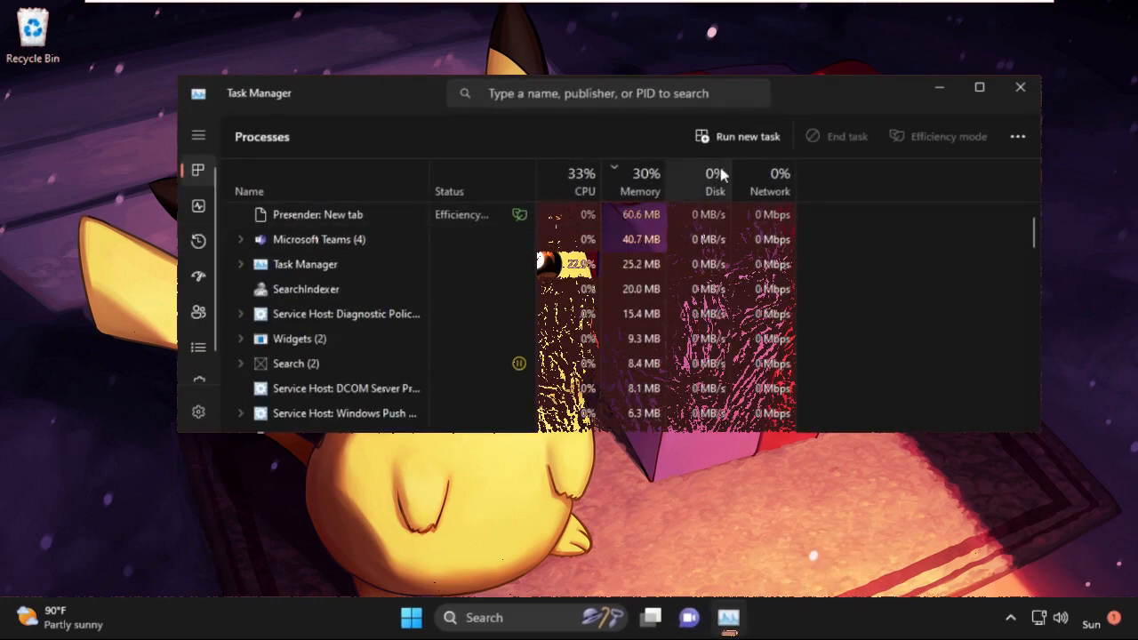
- Create a new task, browsing through C: > Windows > System32 to pick cmd.exe
click(739, 136)
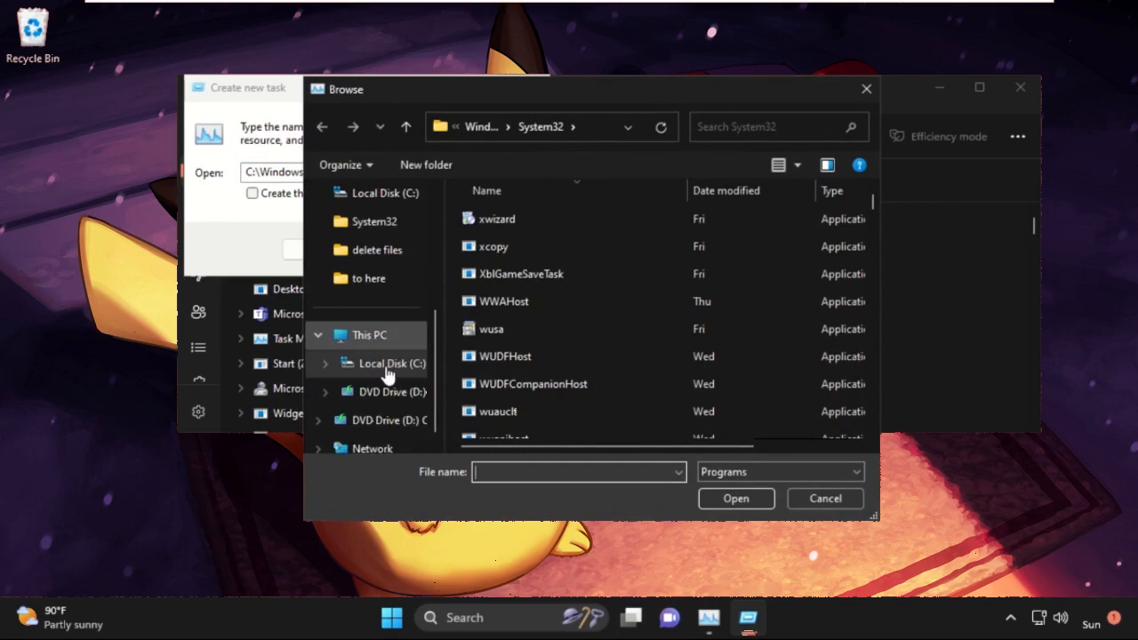
click(369, 334)
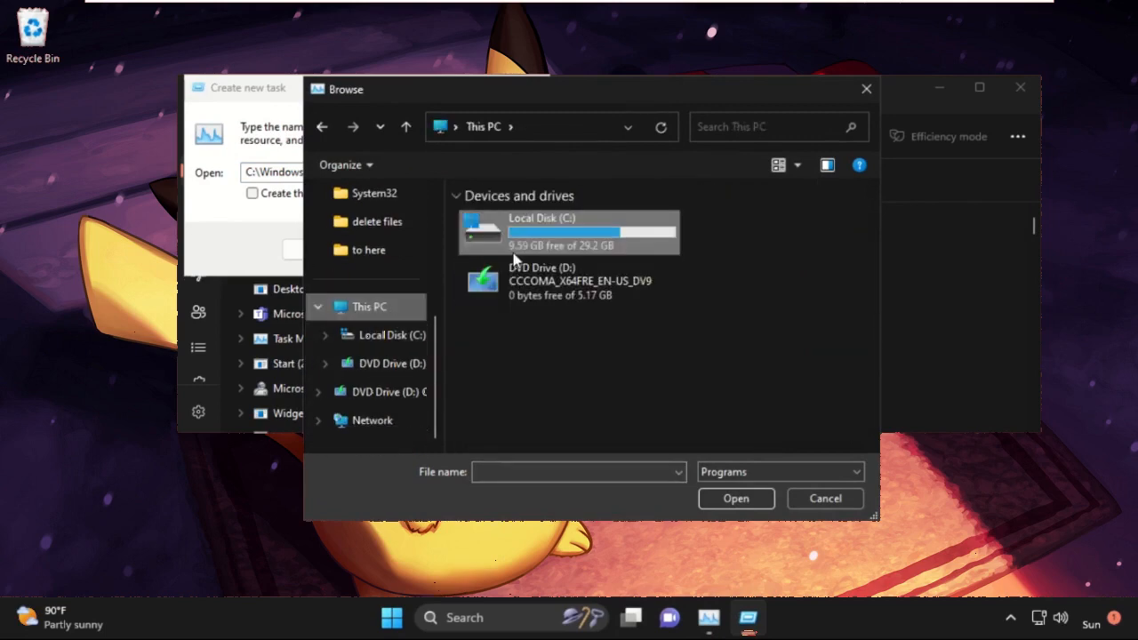
double_click(566, 232)
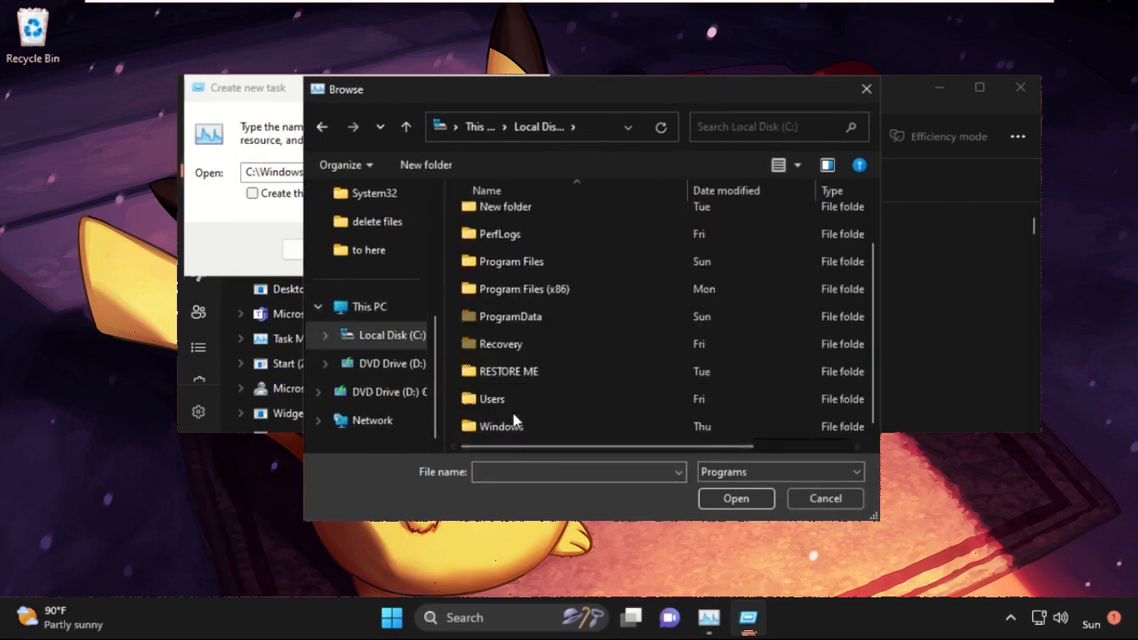
double_click(500, 426)
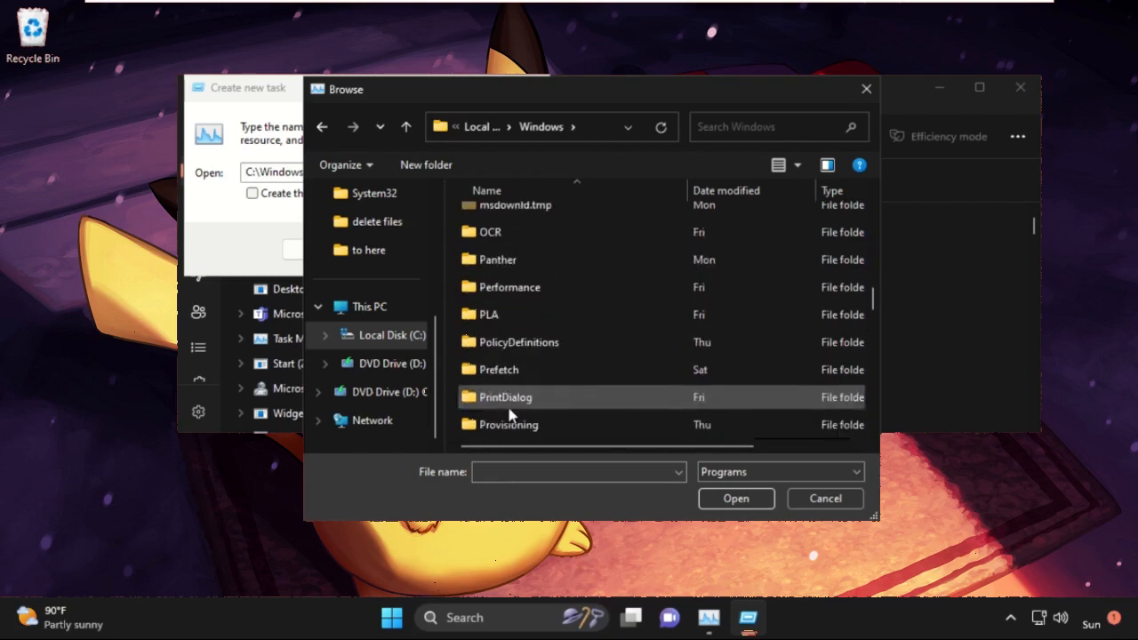
scroll(down, 3)
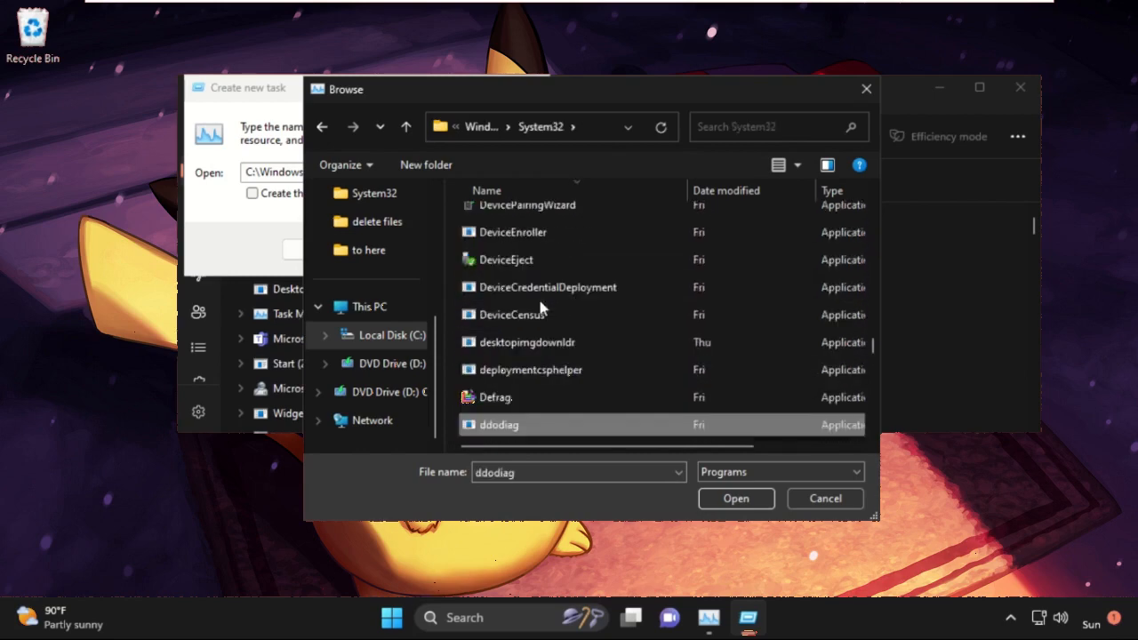
scroll(up, 3)
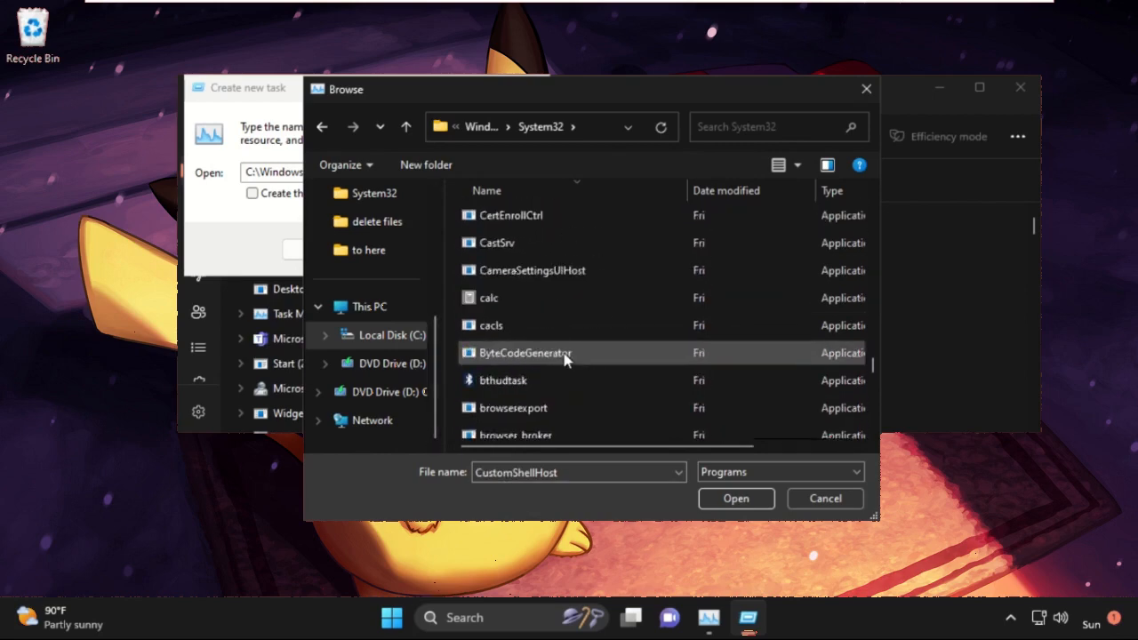
scroll(down, 3)
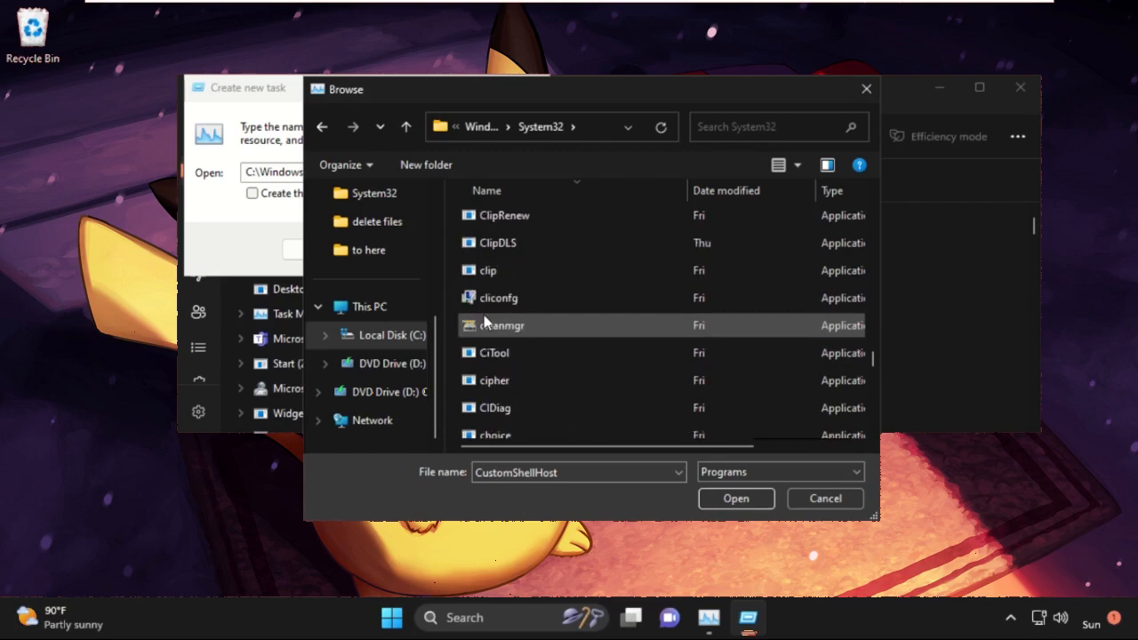
scroll(down, 3)
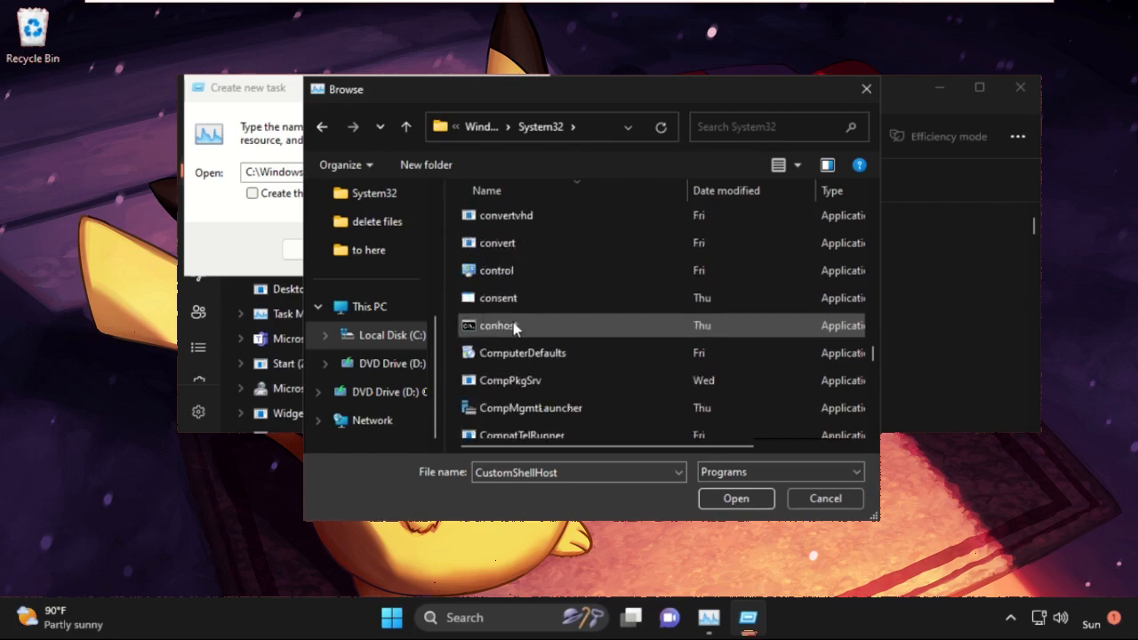
scroll(up, 3)
text(cmd)
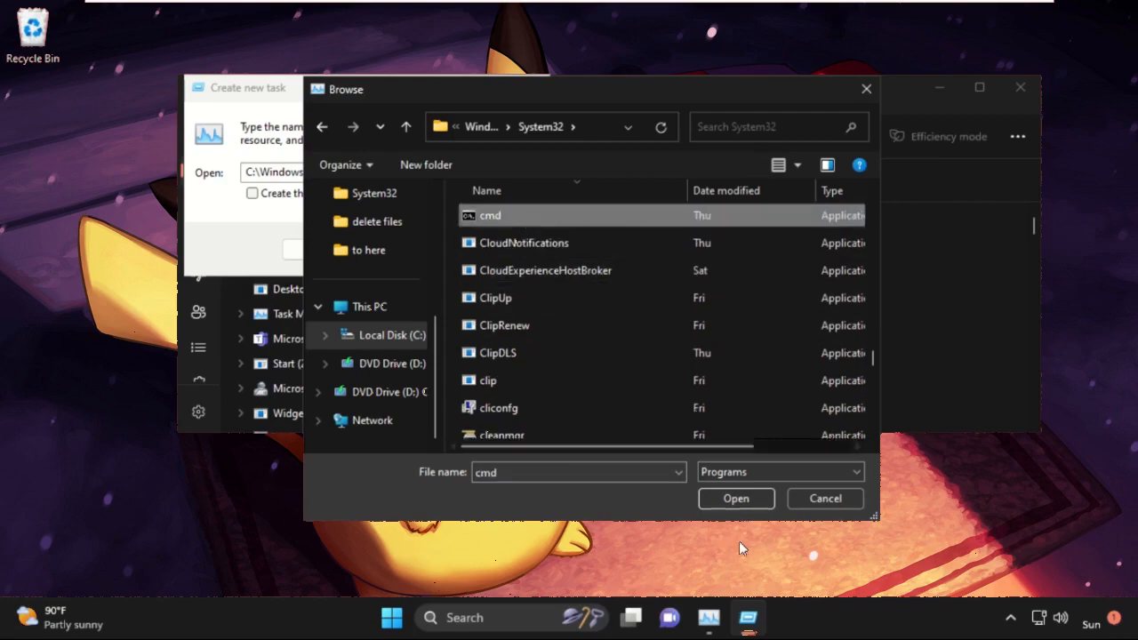
click(735, 498)
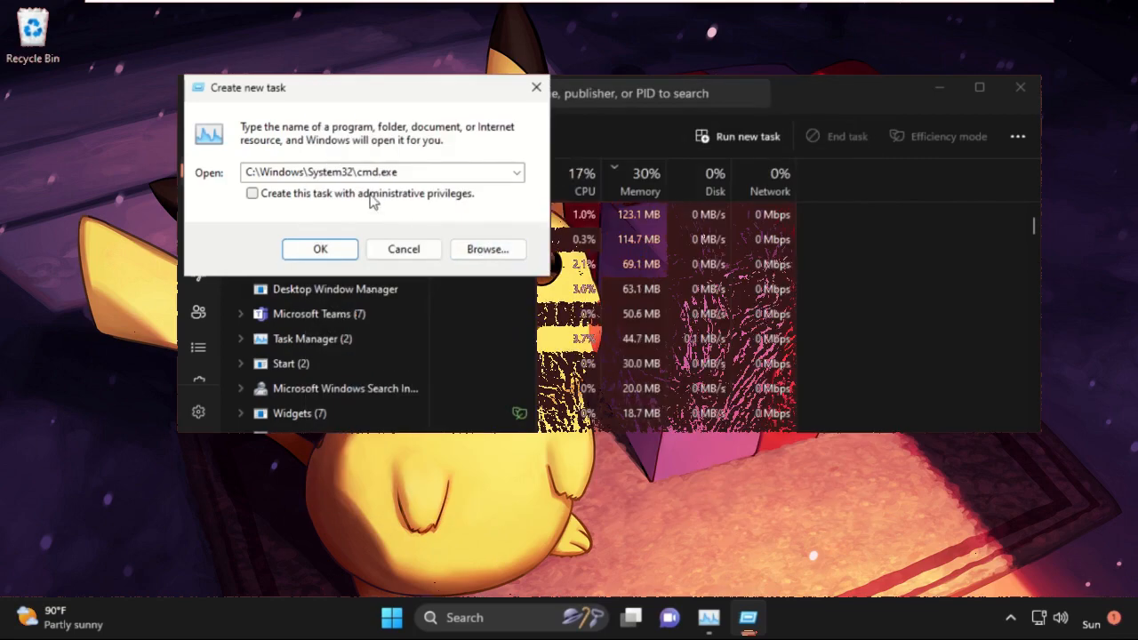
- Run gpupdate in an administrator Command Prompt, then exit the prompt
click(320, 249)
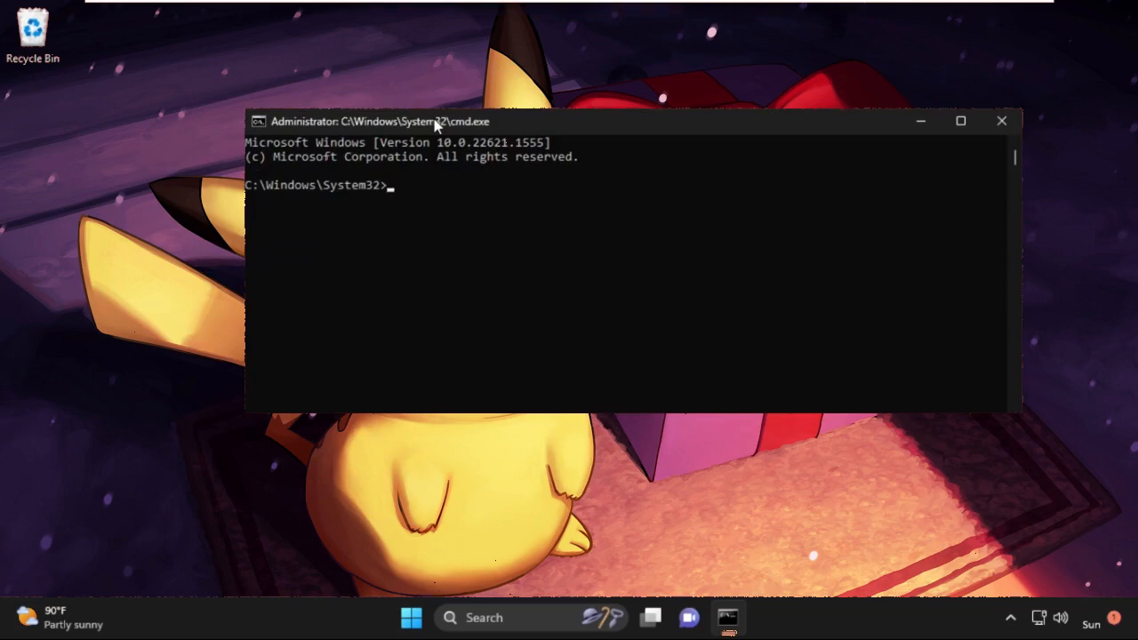
text(gpuu)
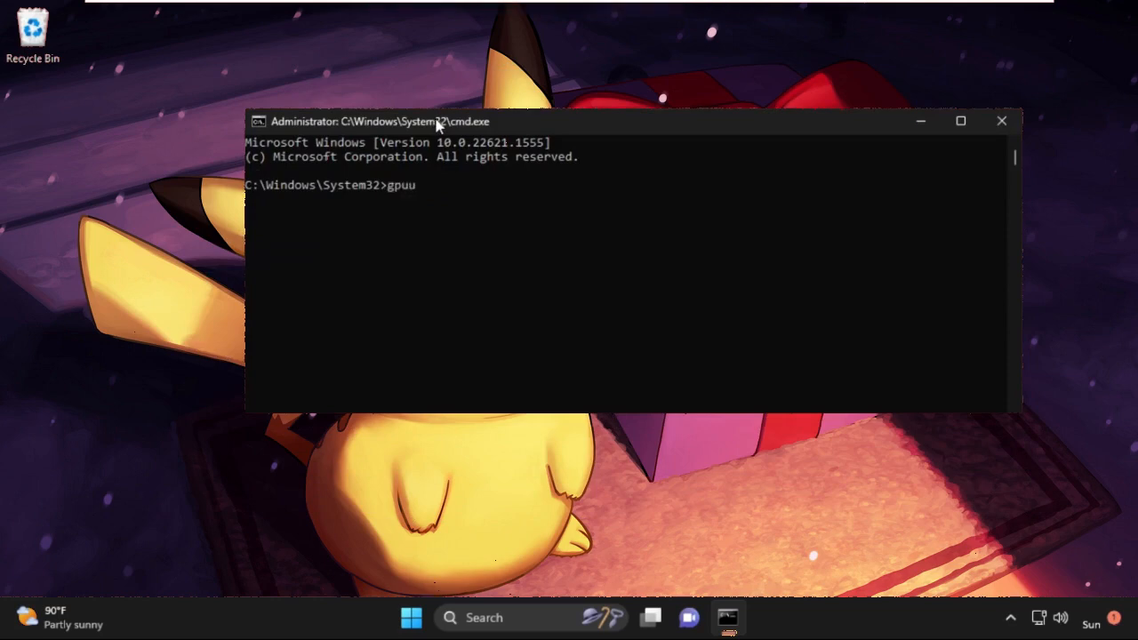
key(Backspace)
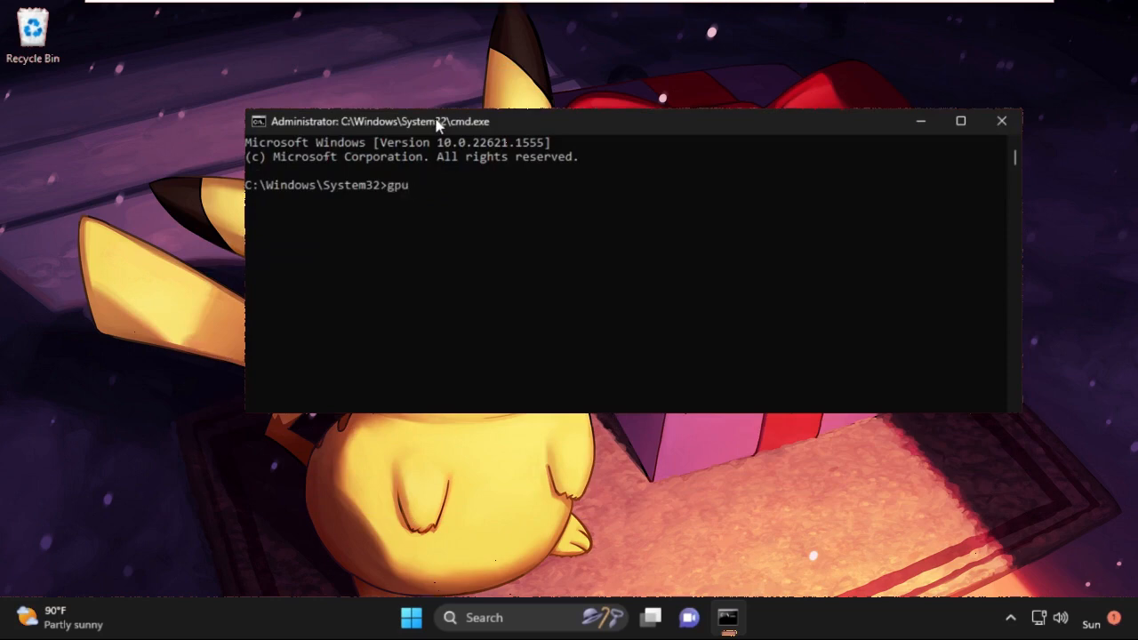
key(Return)
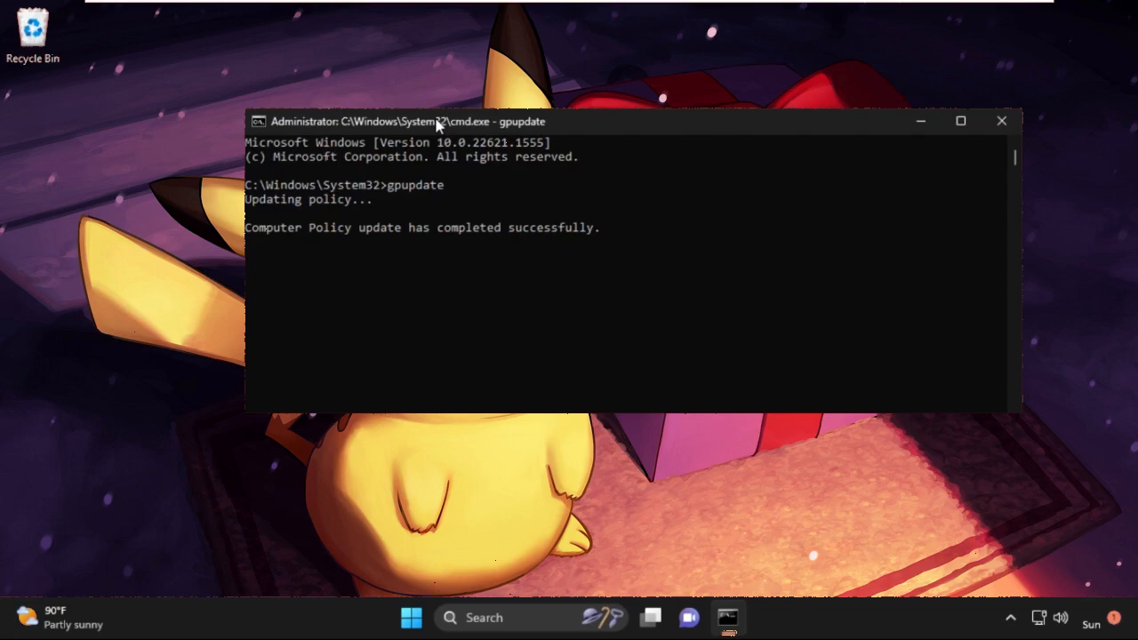
text(ex)
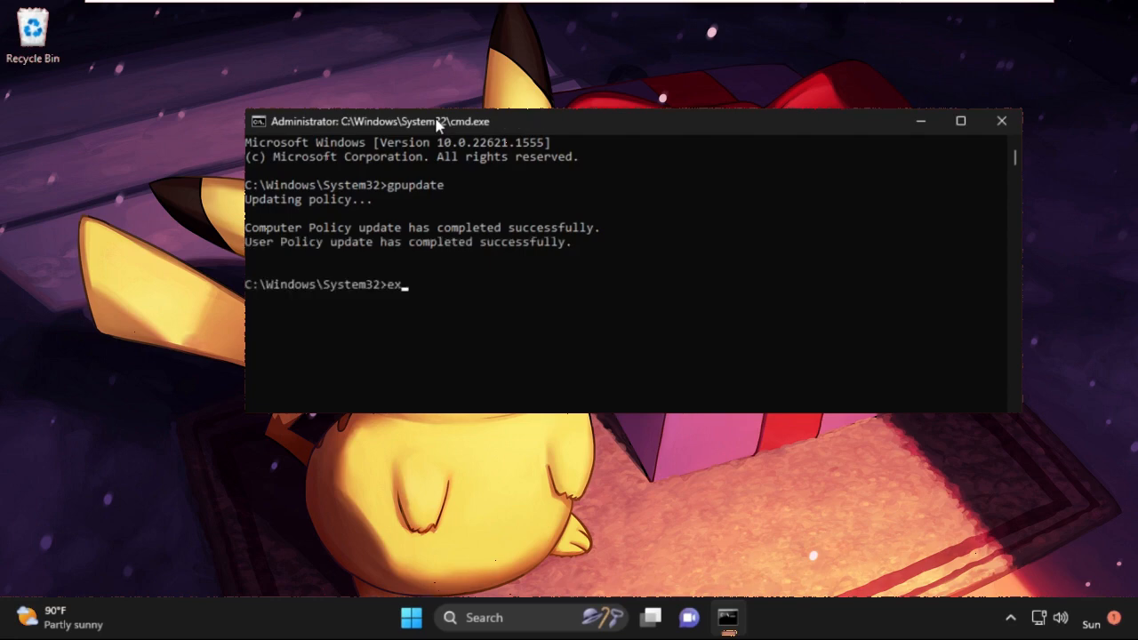
text(it)
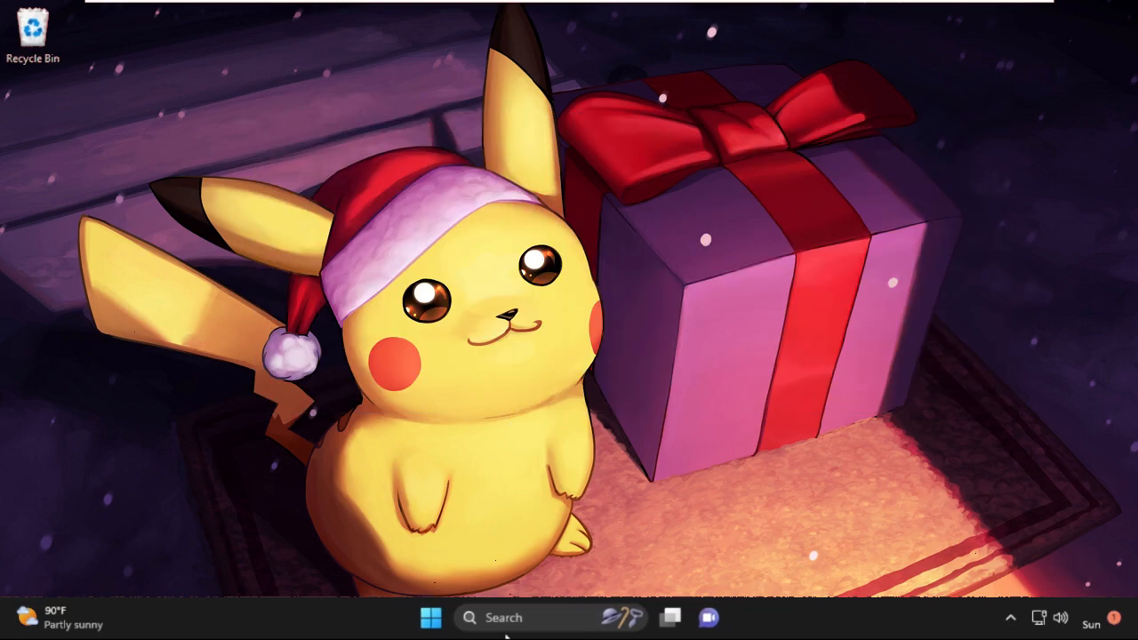
- Search for cmd and launch Command Prompt as administrator
click(469, 617)
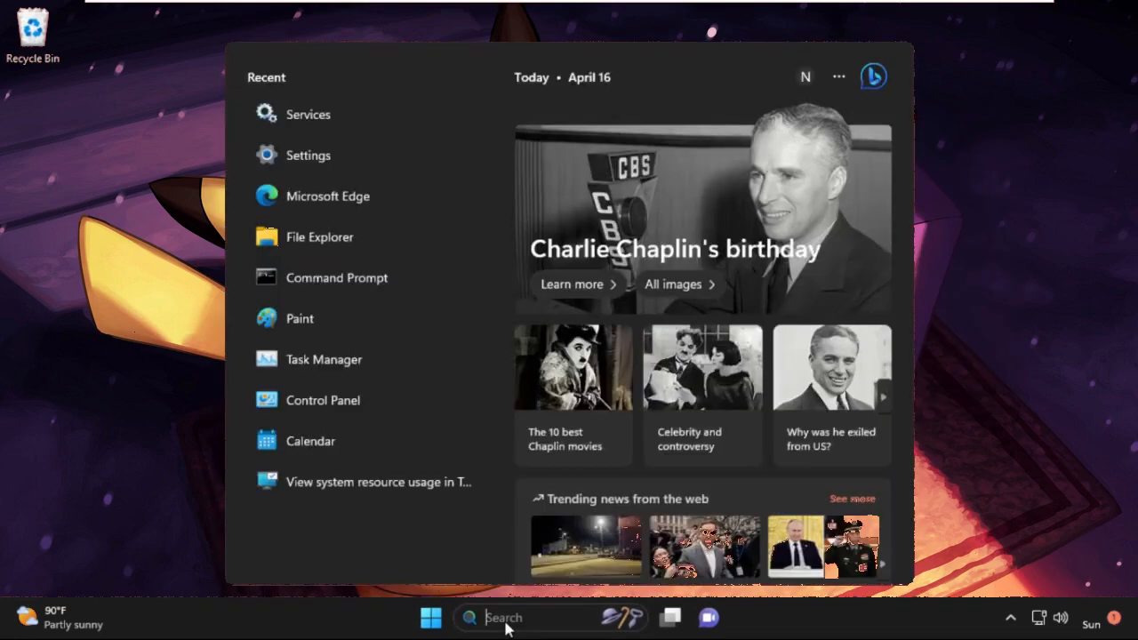
text(cm)
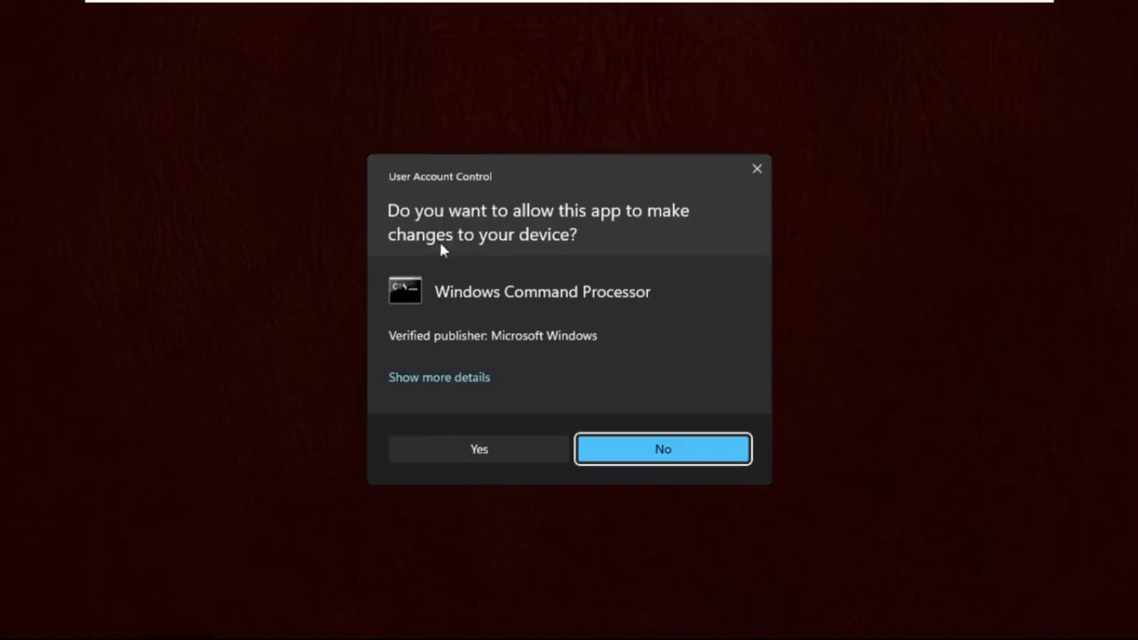
click(478, 448)
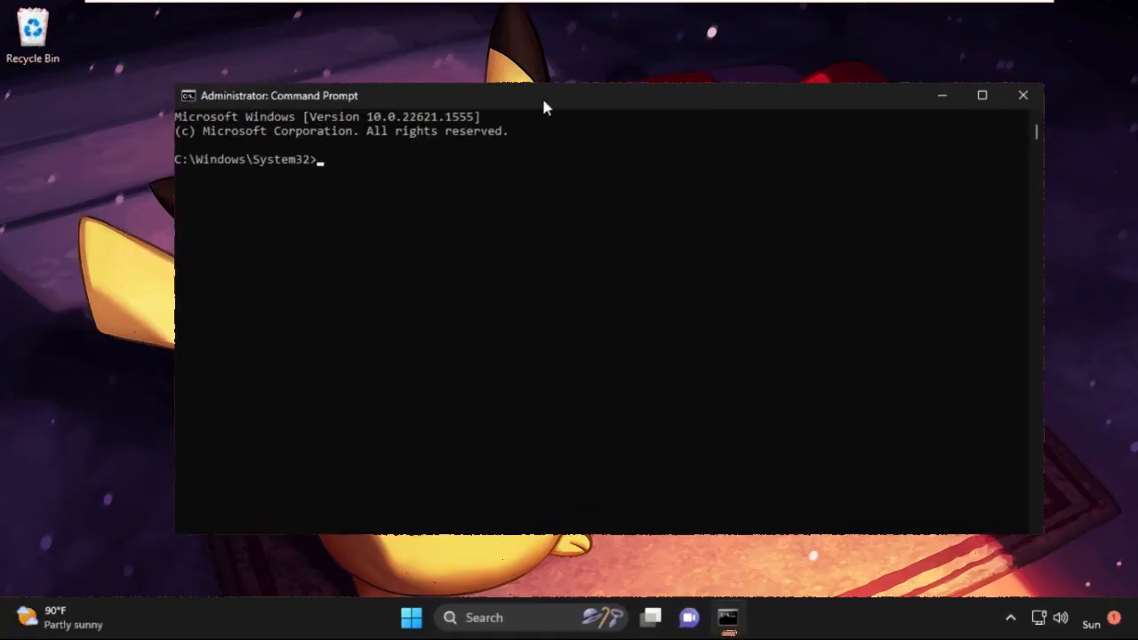
- Run chkdsk c: /f, answer y to schedule it, and close the window
text(chkdsk c: /f)
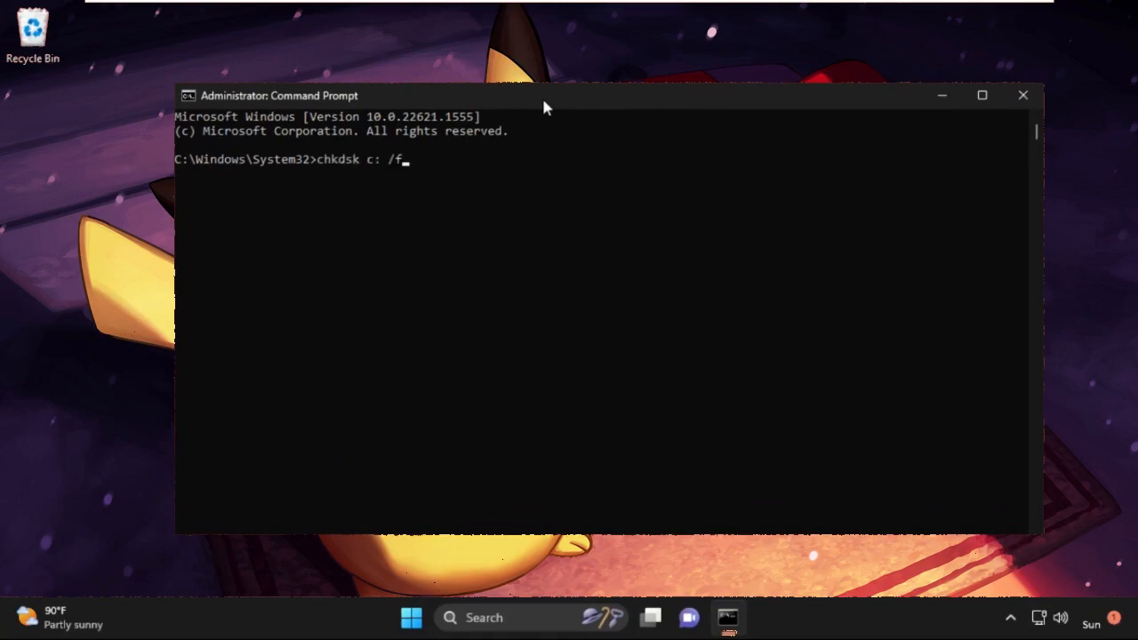
key(Return)
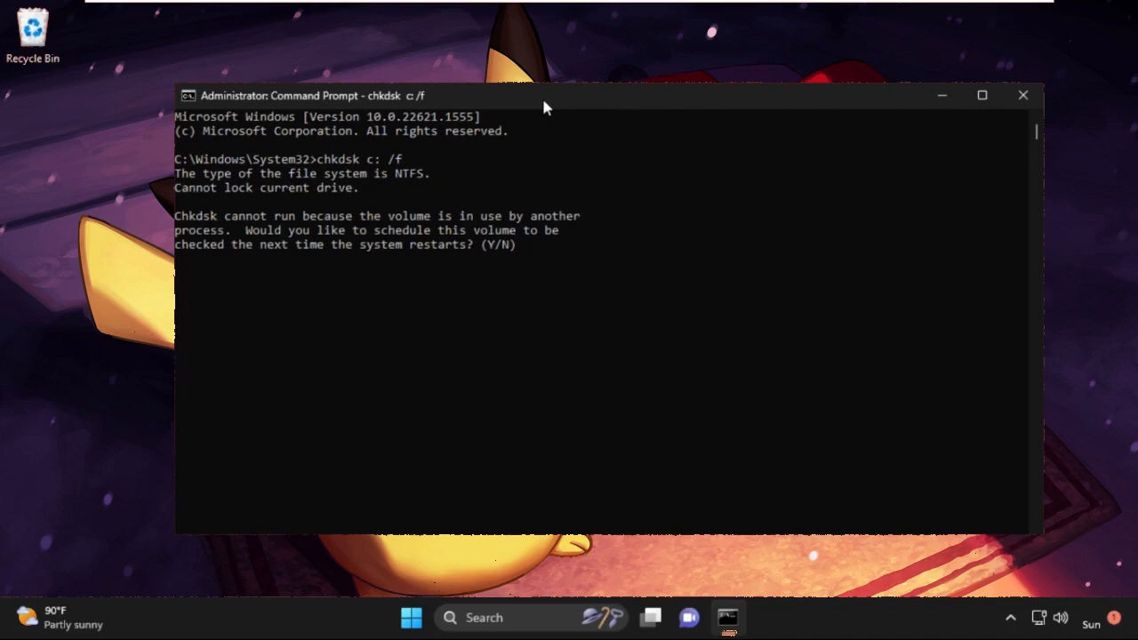
text(y)
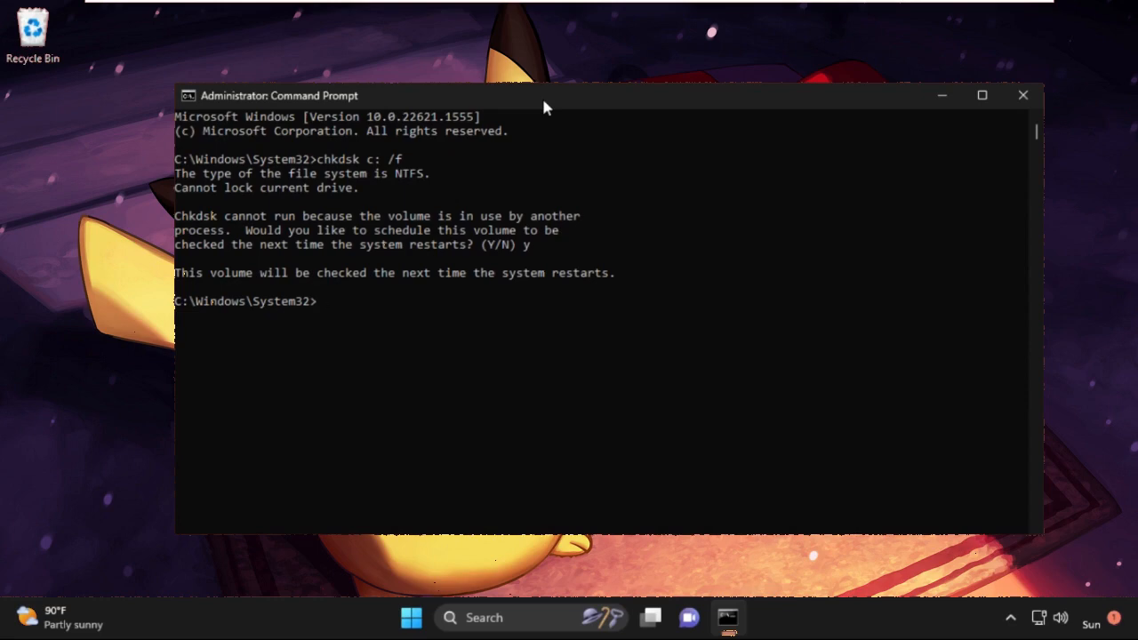
mouse_move(1023, 96)
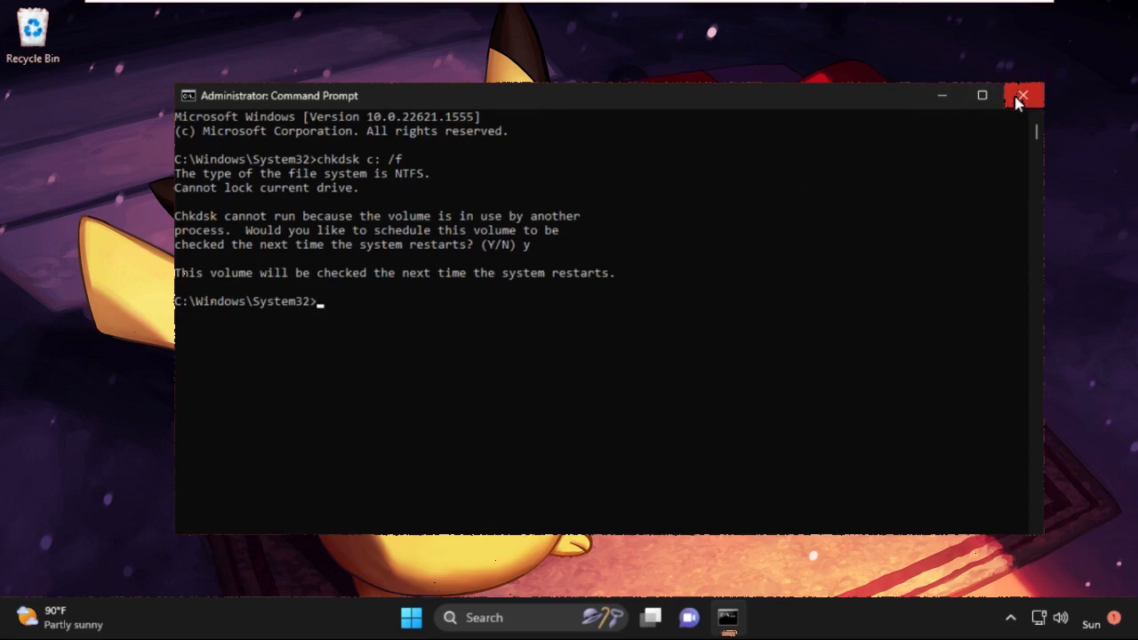
click(1023, 95)
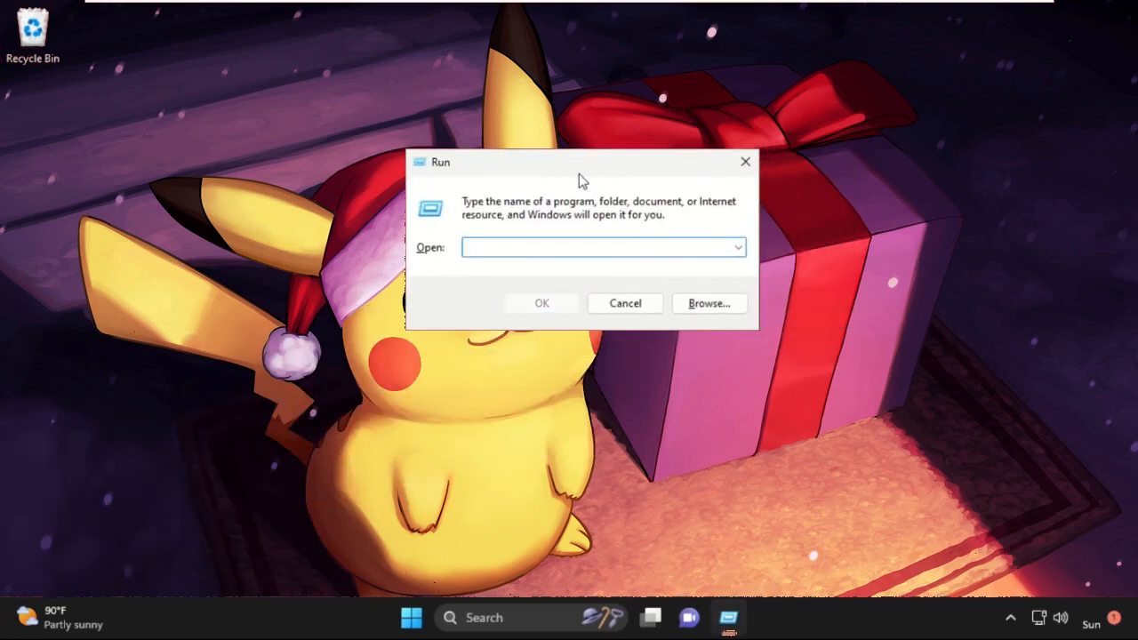
- Enter msconfig in the Run box to open System Configuration
text(msconfi)
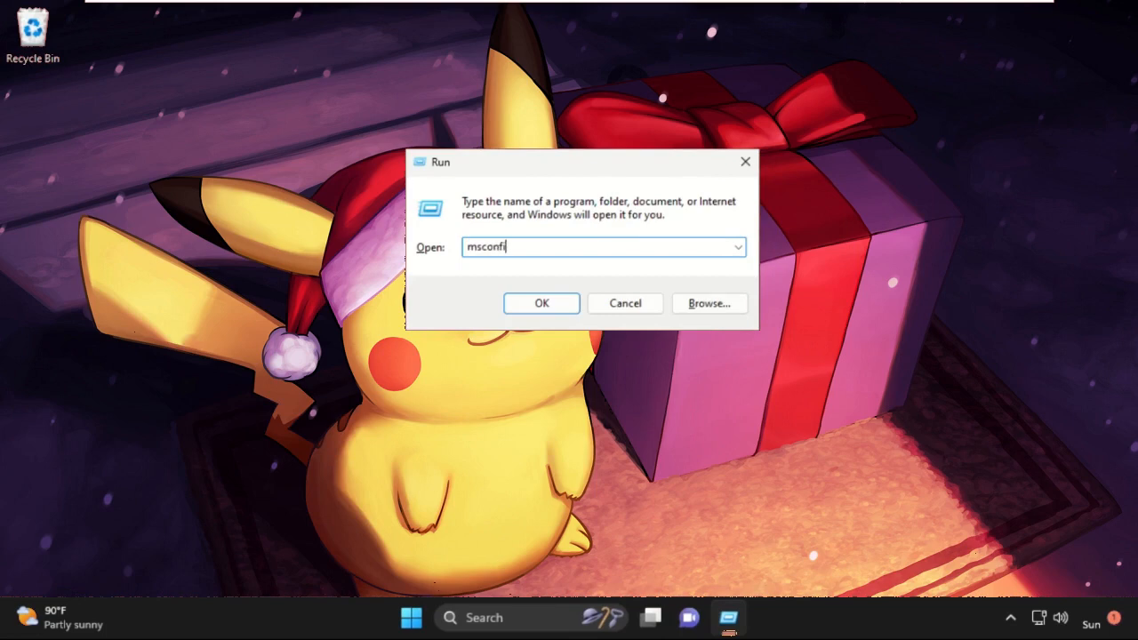
click(542, 303)
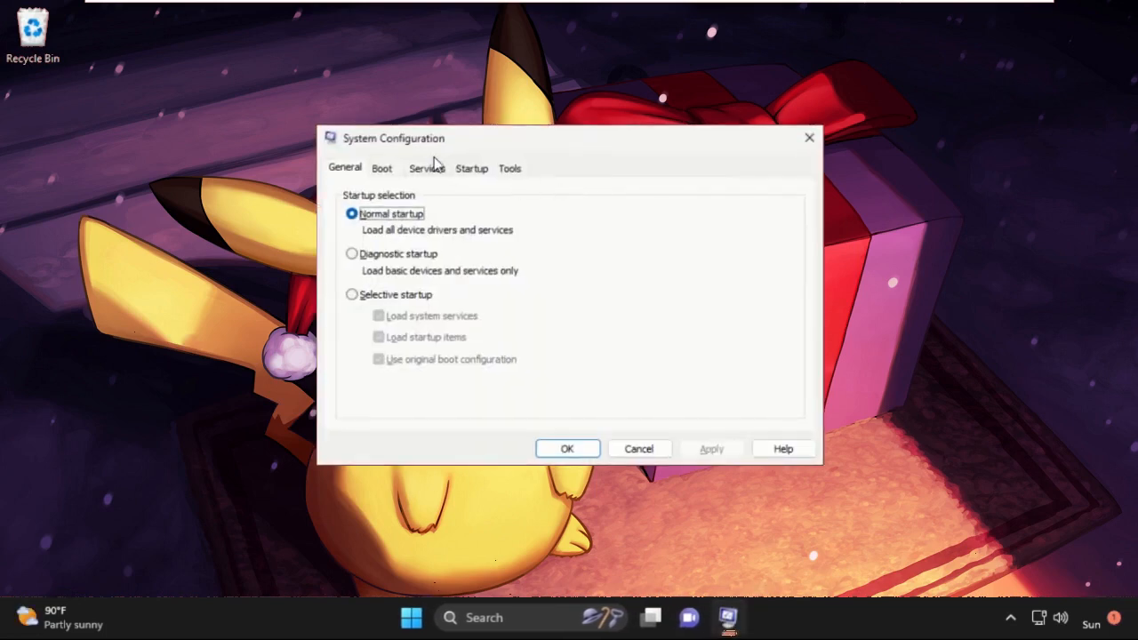
mouse_move(450, 145)
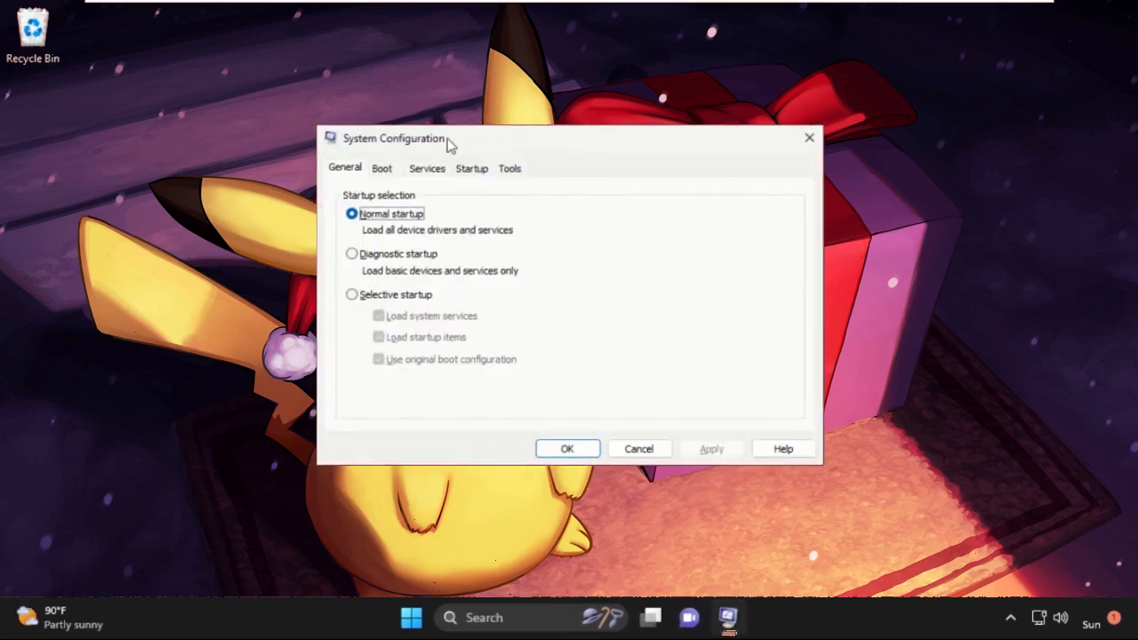
- On the Services tab, hide Microsoft services, disable all the rest, and apply
click(382, 168)
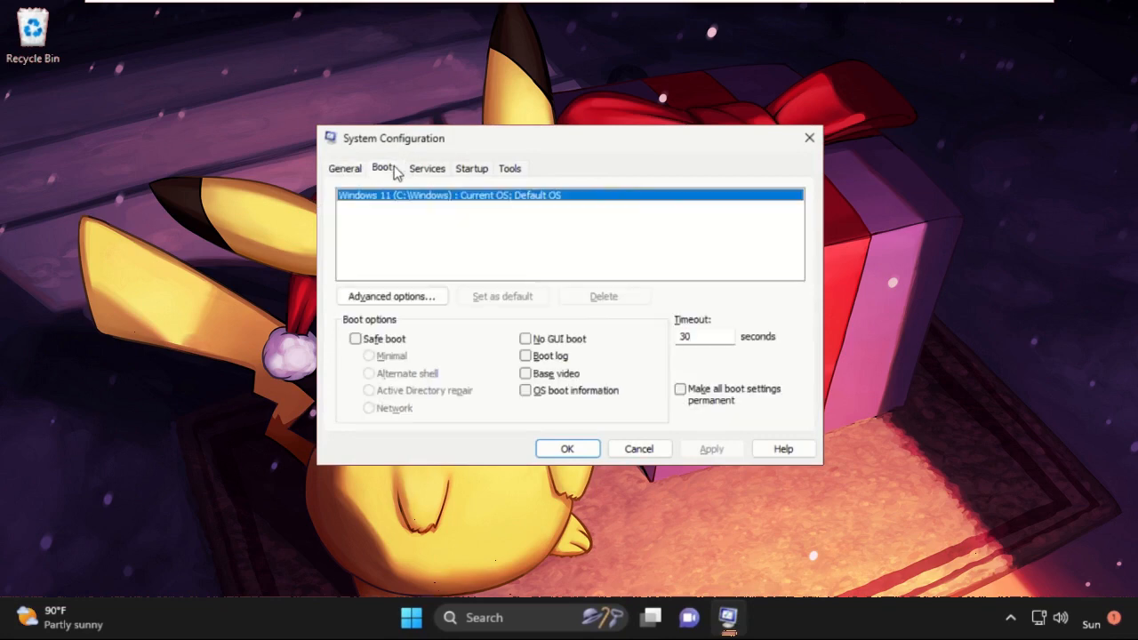
click(427, 168)
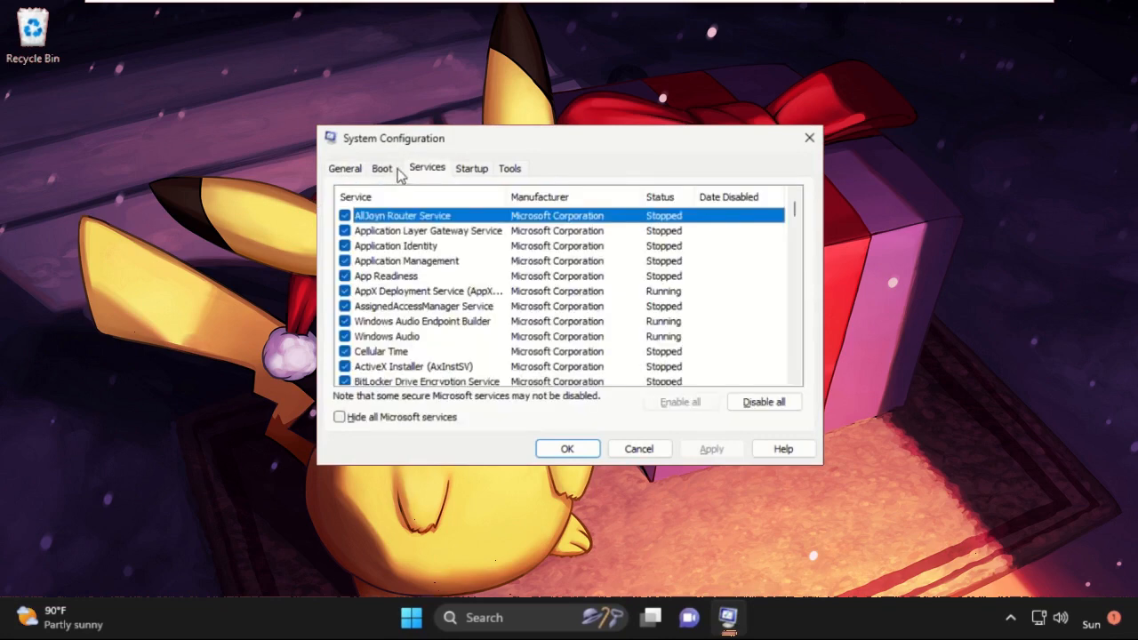
mouse_move(400, 405)
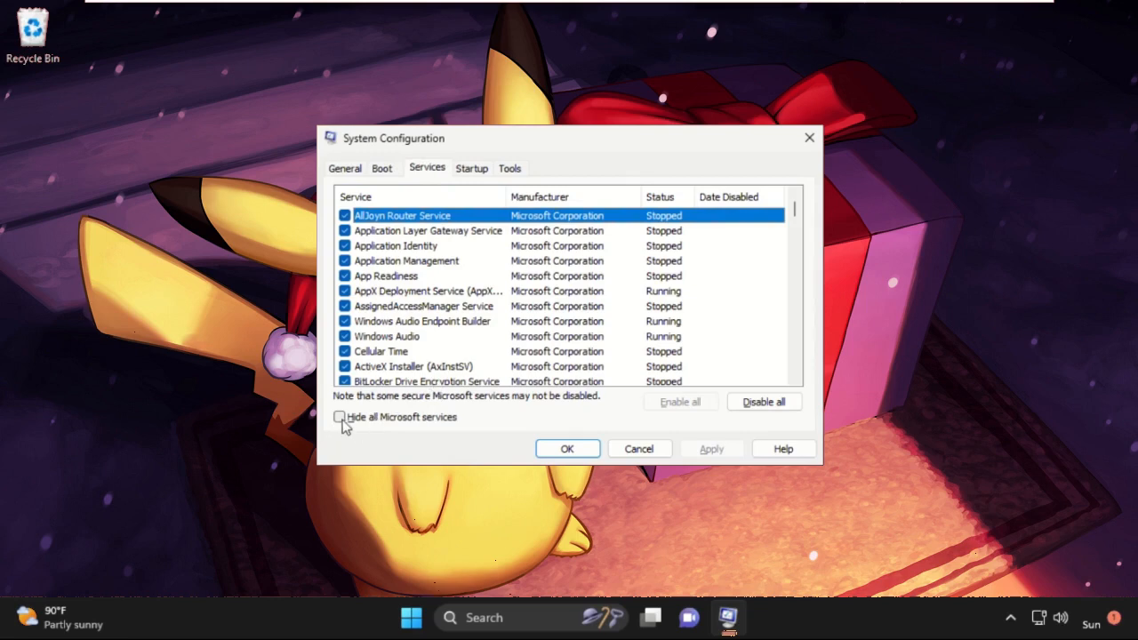
click(341, 417)
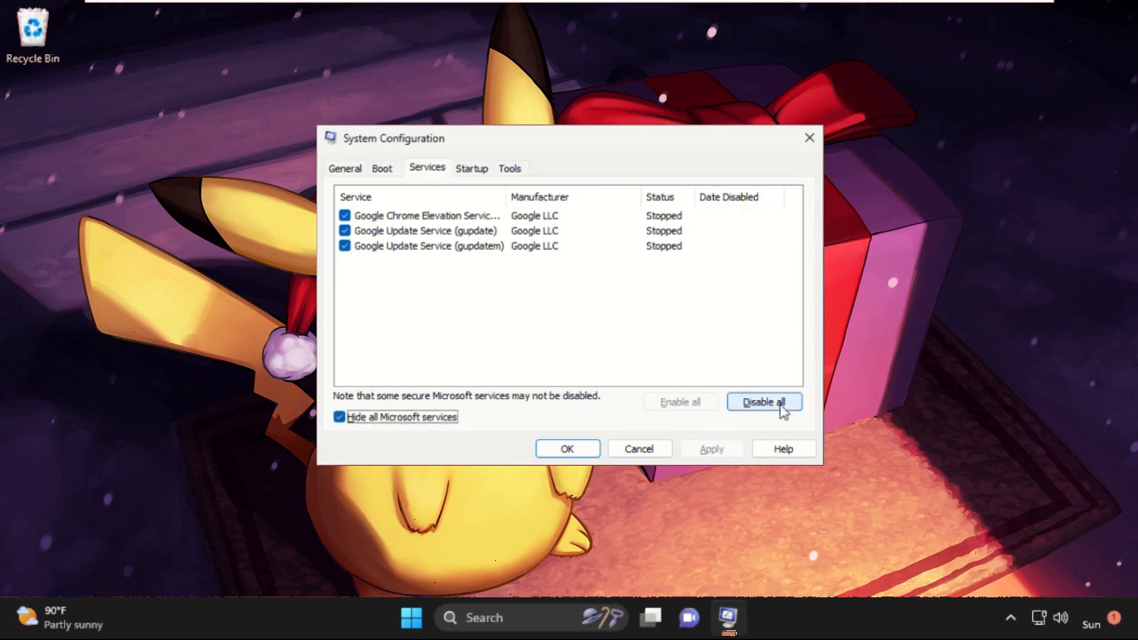
click(763, 402)
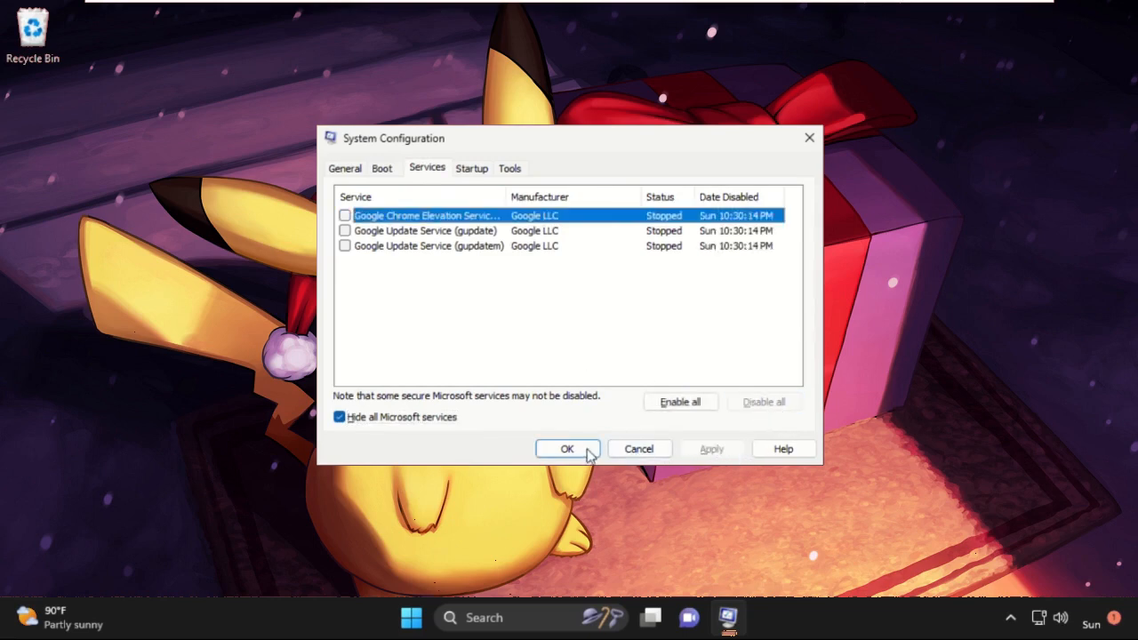
click(567, 448)
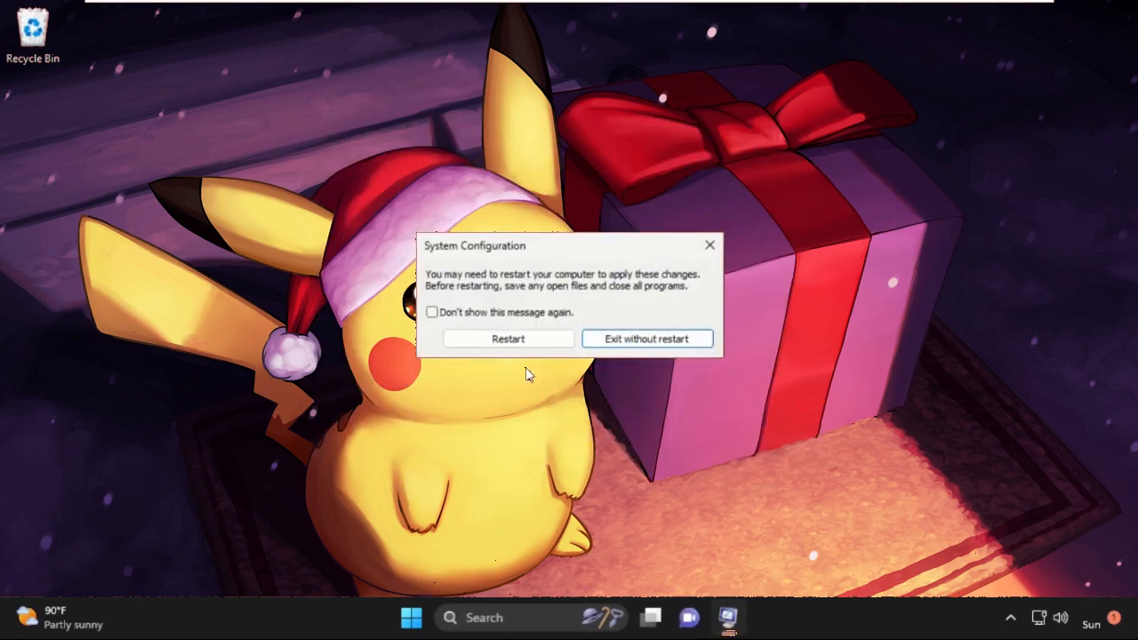
- Suppress future restart notices and restart the computer now
click(432, 312)
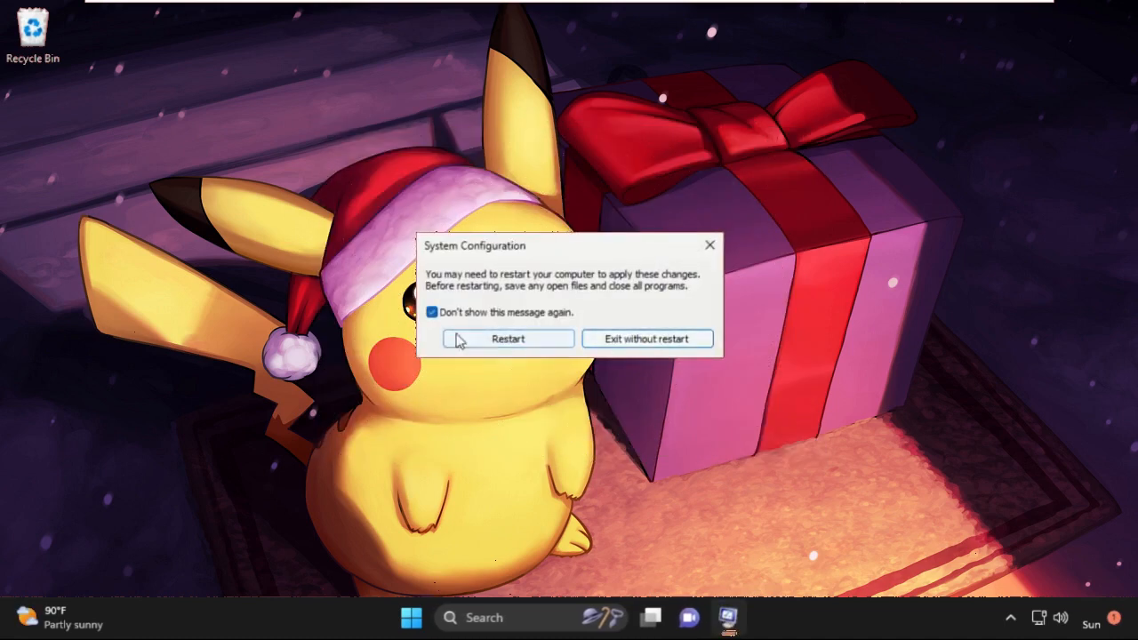
mouse_move(508, 345)
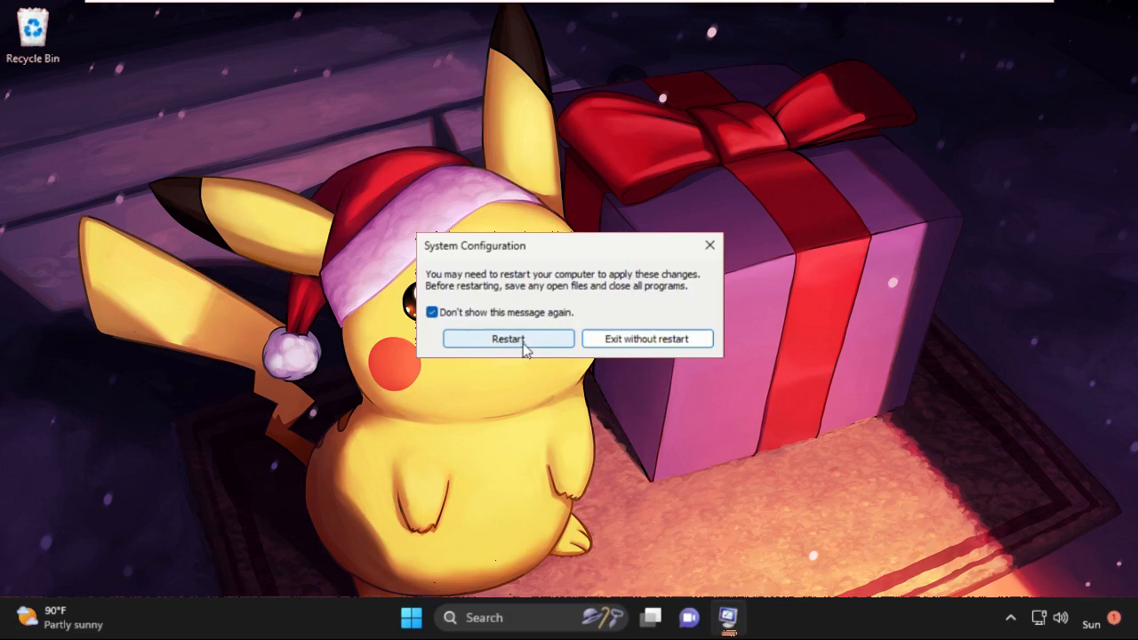
click(508, 339)
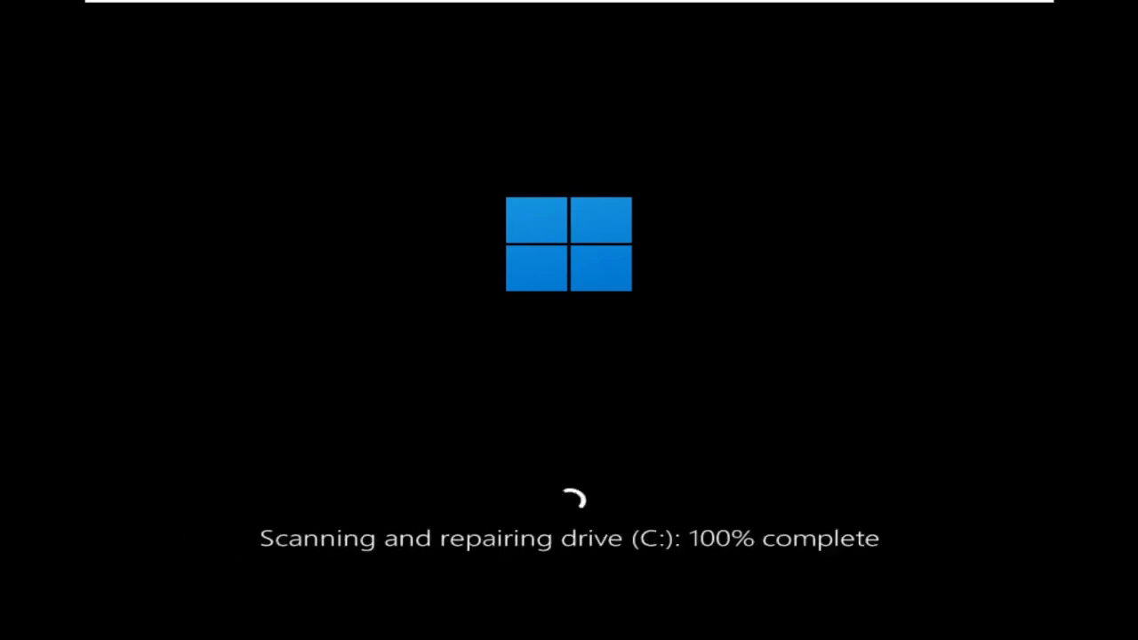